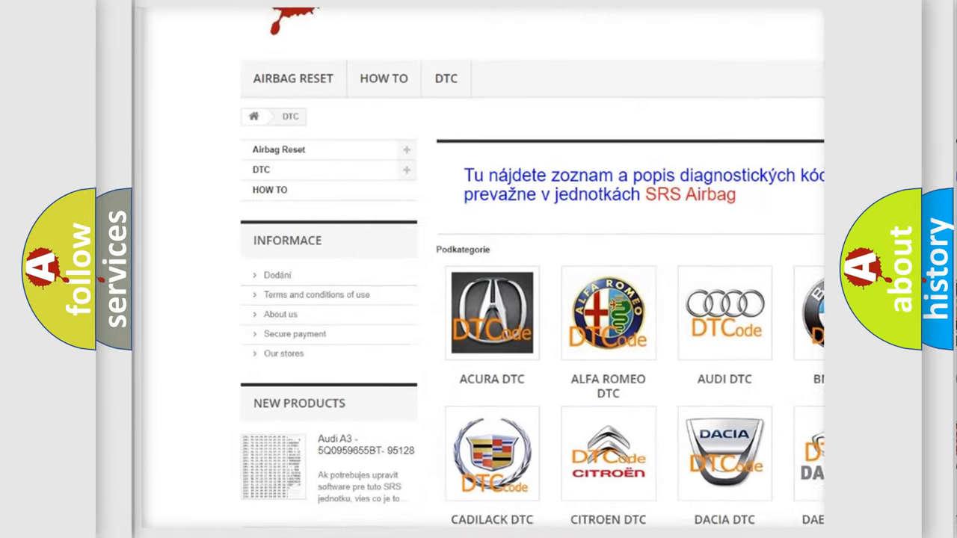
scroll(down, 3)
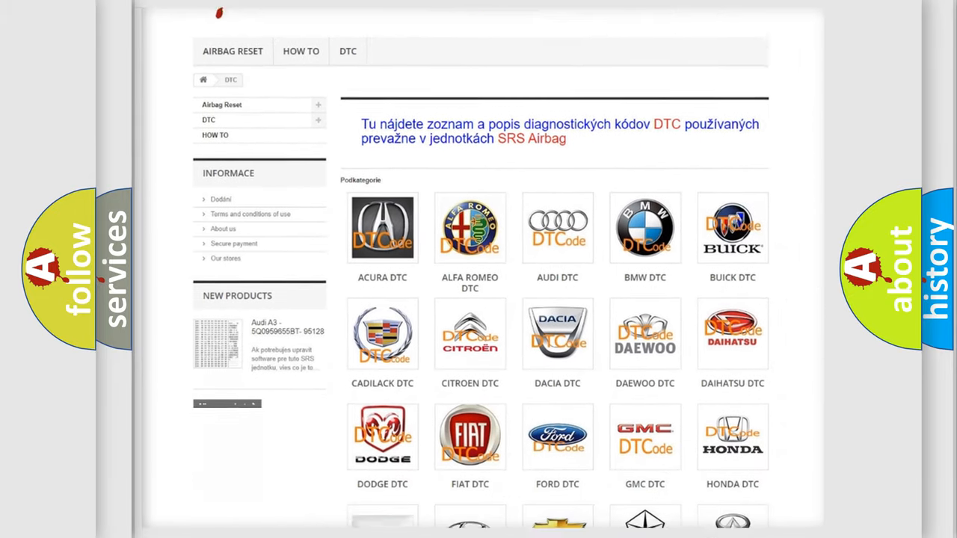
scroll(down, 3)
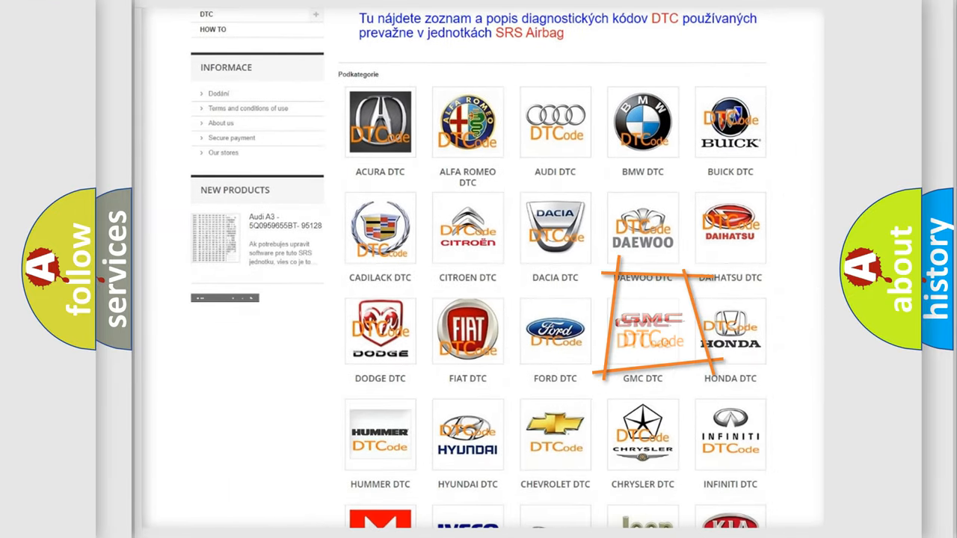